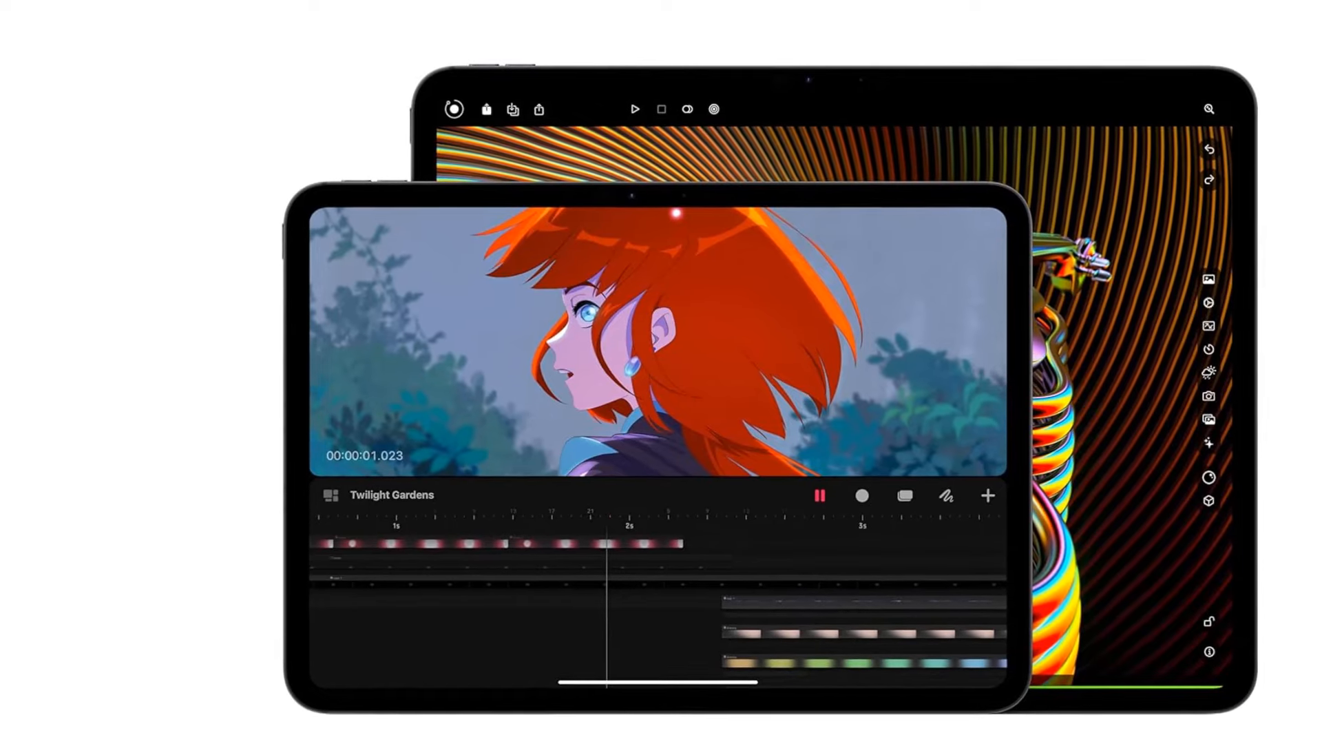
{"action": "scroll", "scroll_direction": "down", "scroll_amount": 3}
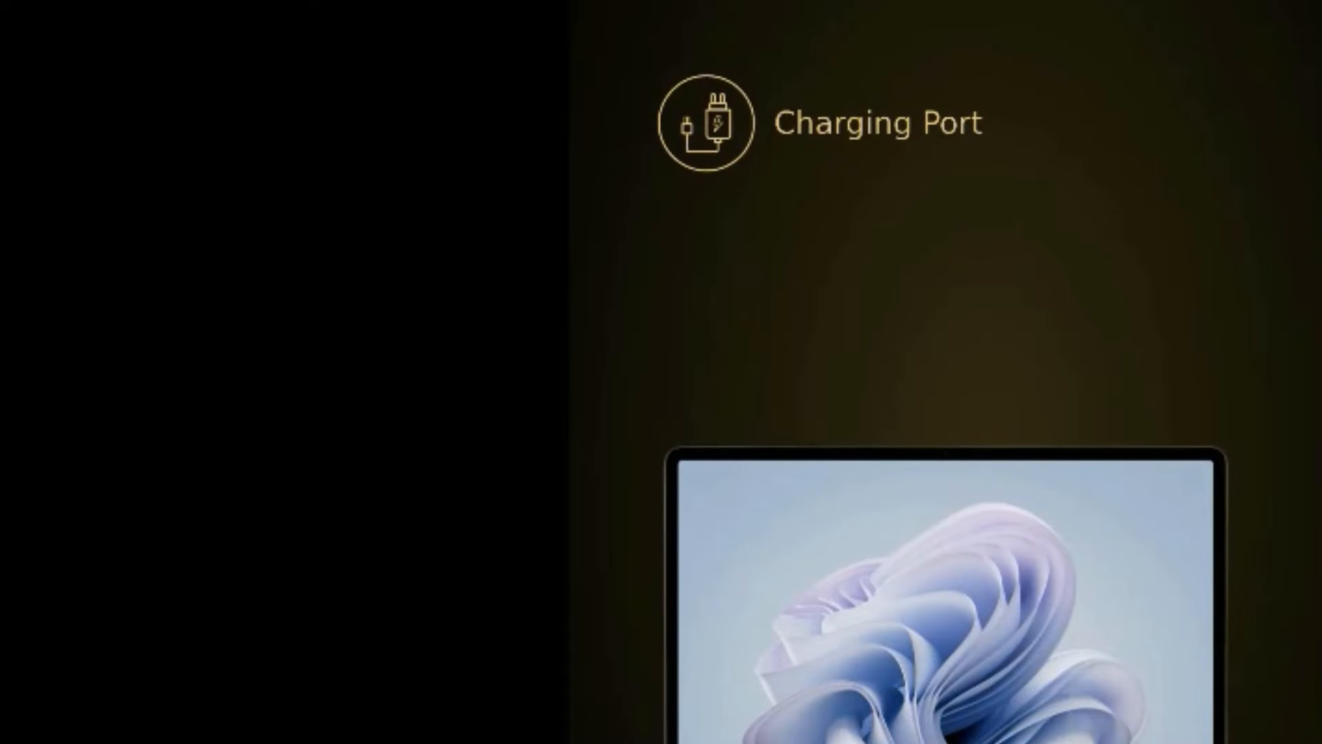
{"action": "scroll", "scroll_direction": "down", "scroll_amount": 3}
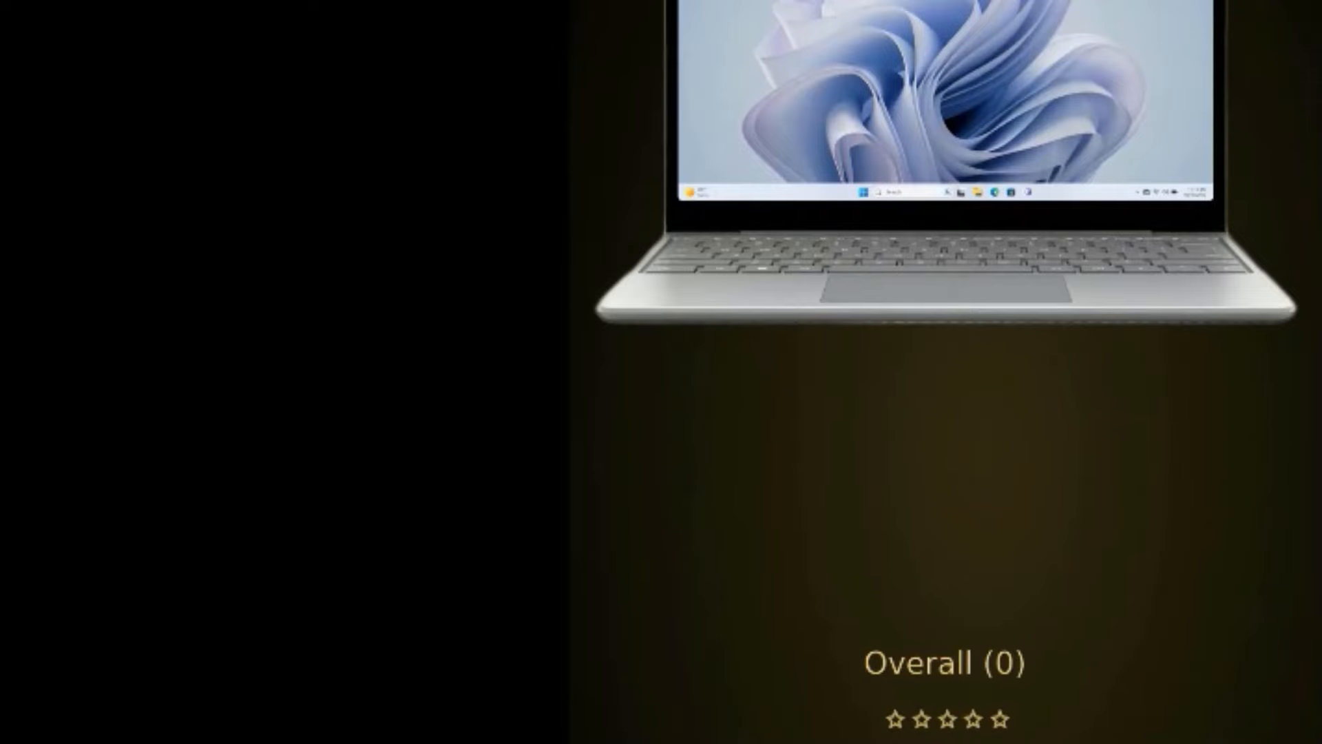